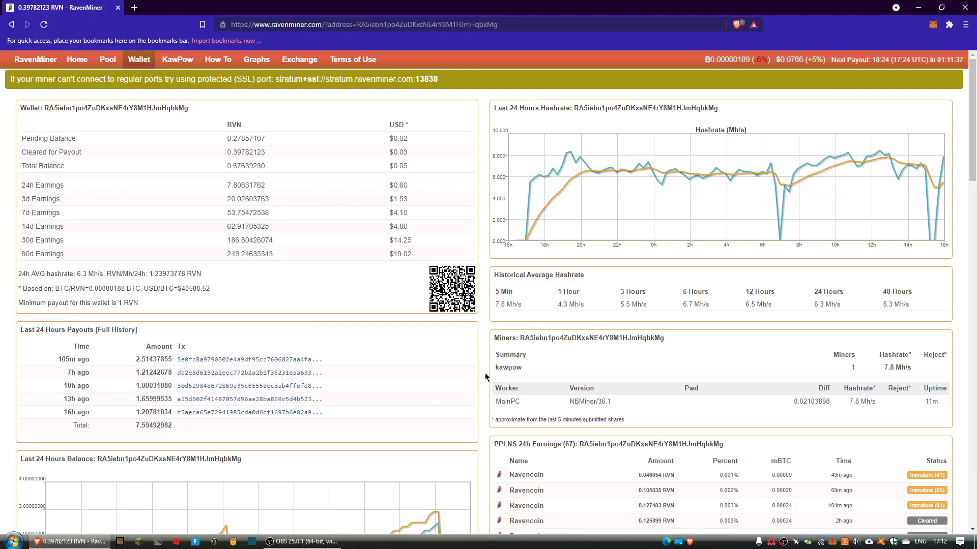
pyautogui.moveTo(481, 413)
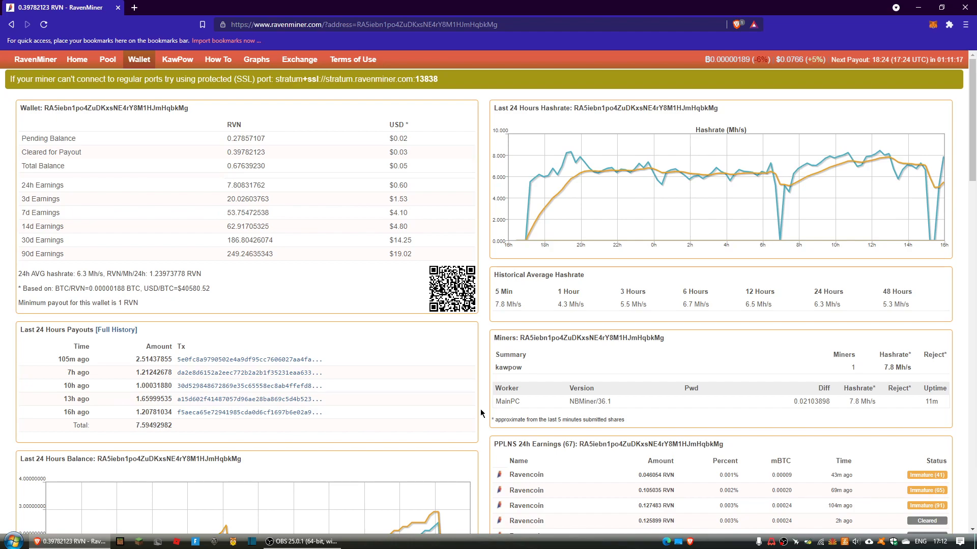
pyautogui.moveTo(323, 315)
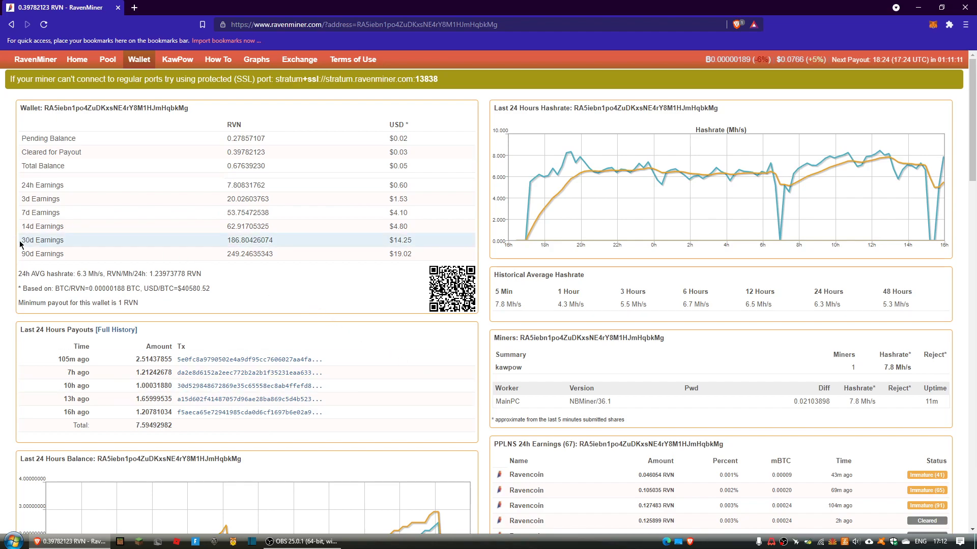
pyautogui.doubleClick(42, 240)
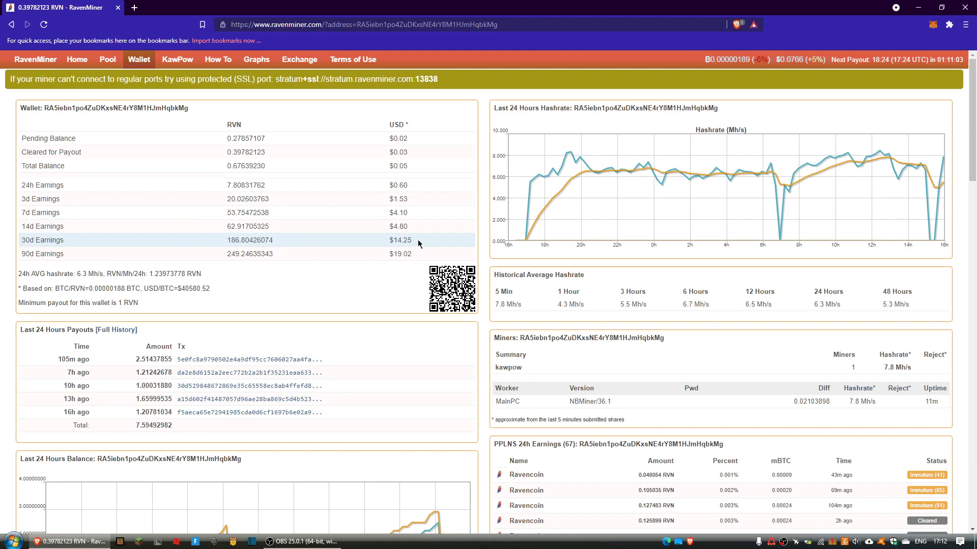
pyautogui.moveTo(554, 149)
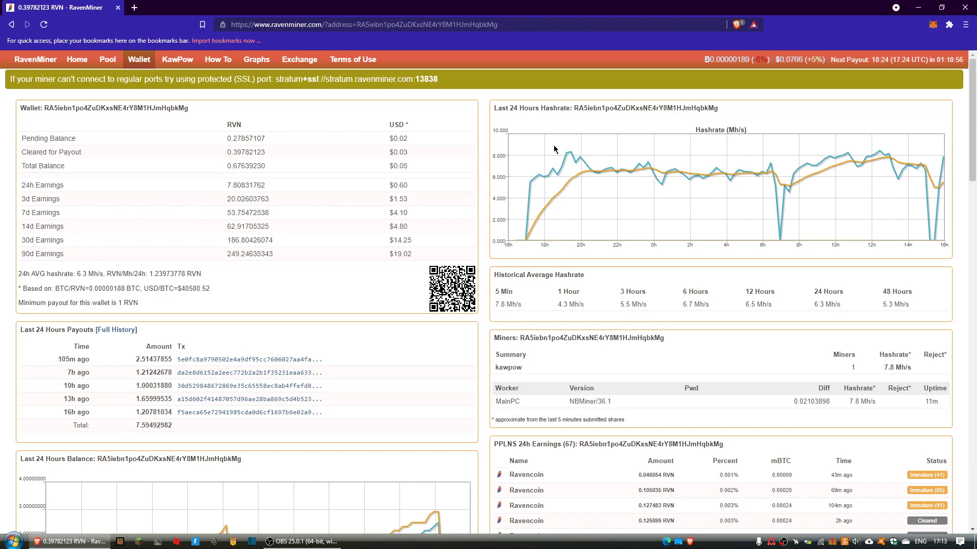
pyautogui.moveTo(396, 251)
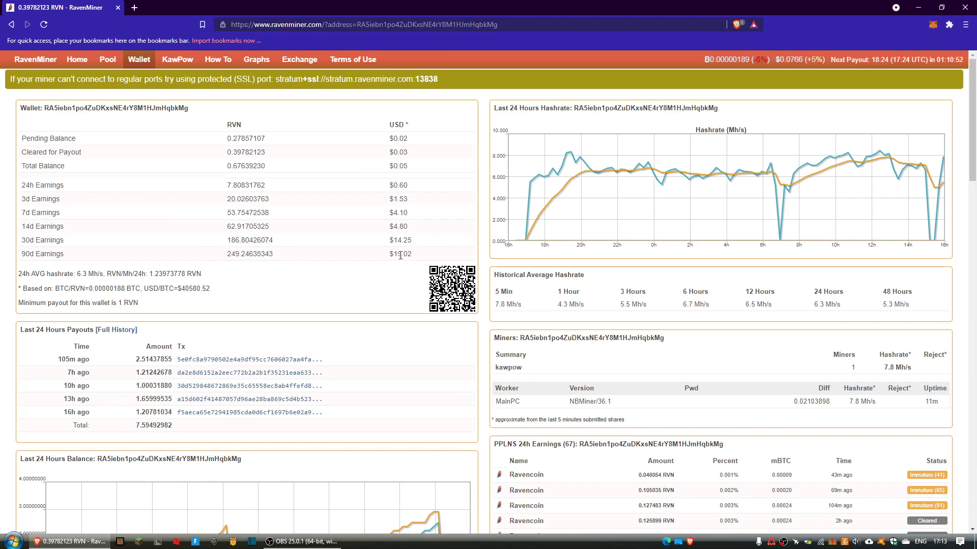
pyautogui.moveTo(434, 265)
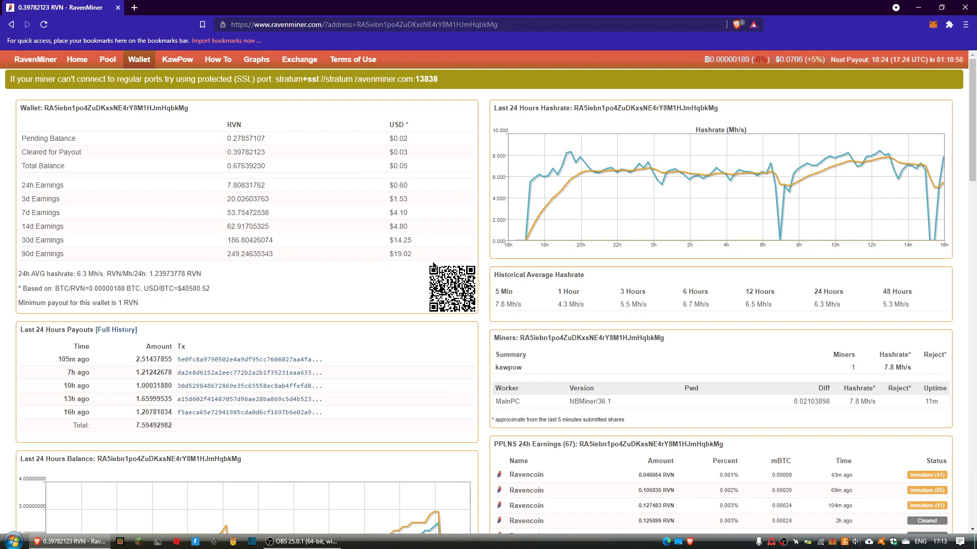
pyautogui.moveTo(434, 282)
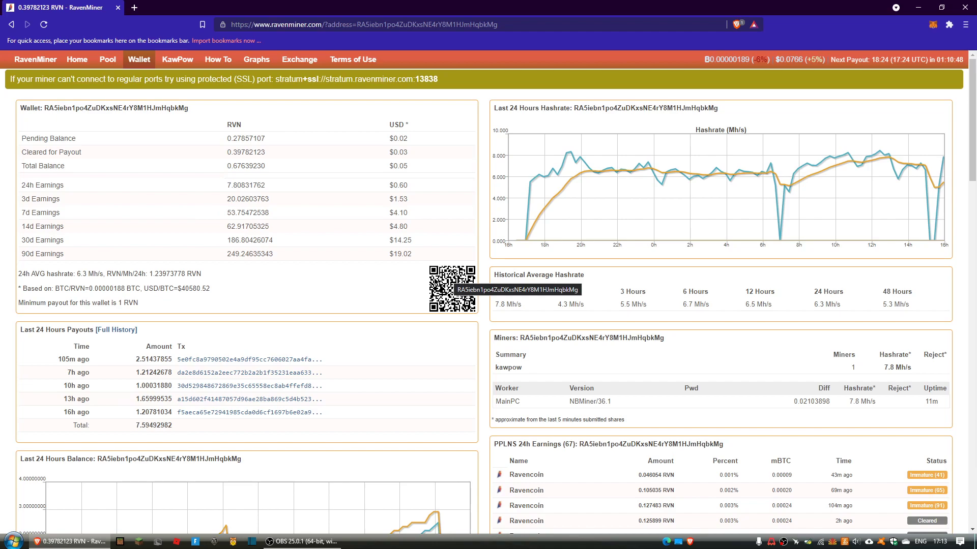
pyautogui.moveTo(320, 532)
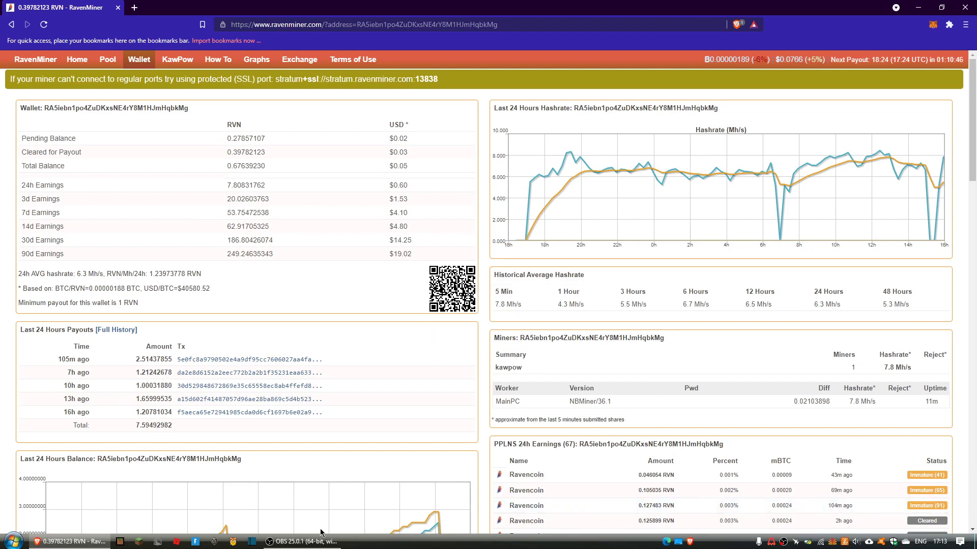